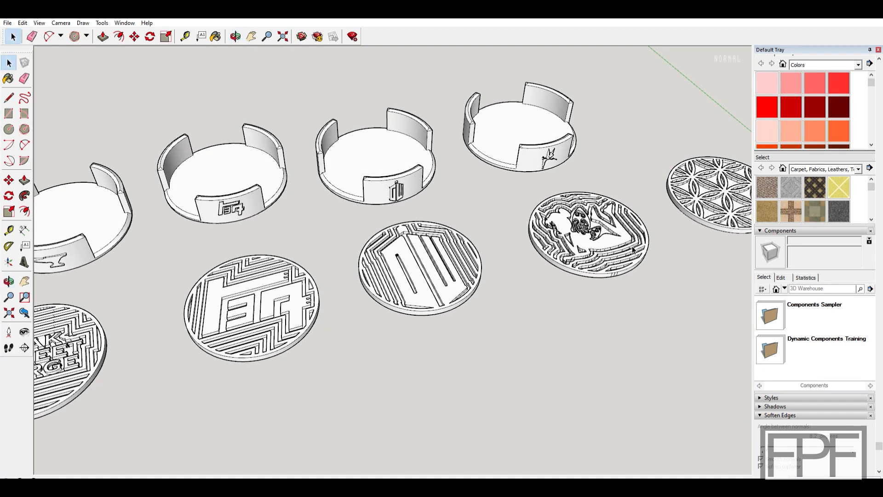
mouse_move(383, 169)
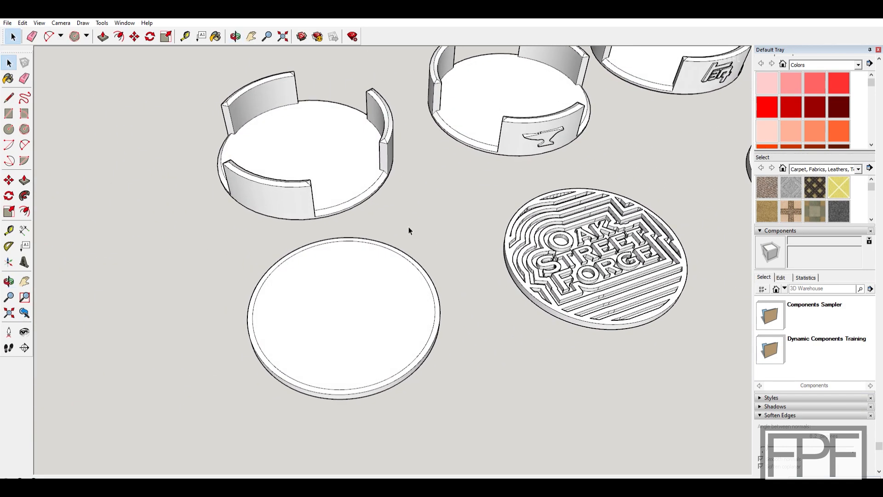
mouse_move(373, 310)
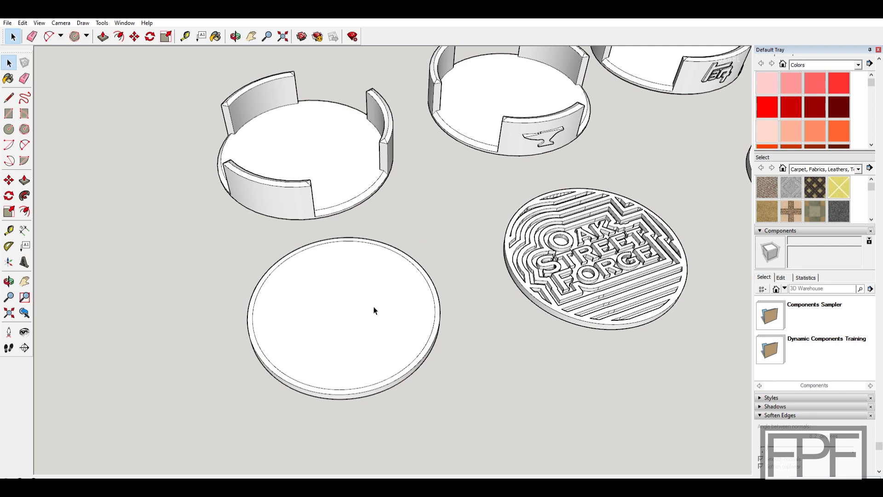
mouse_move(343, 279)
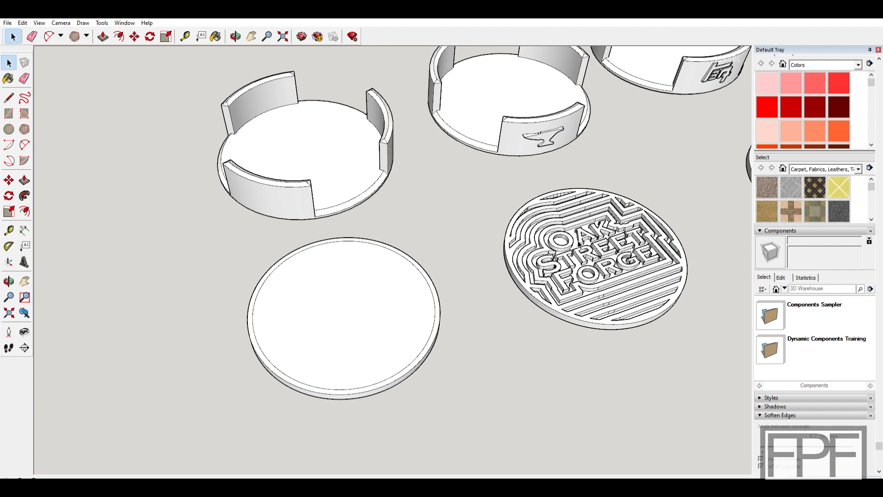
mouse_move(197, 194)
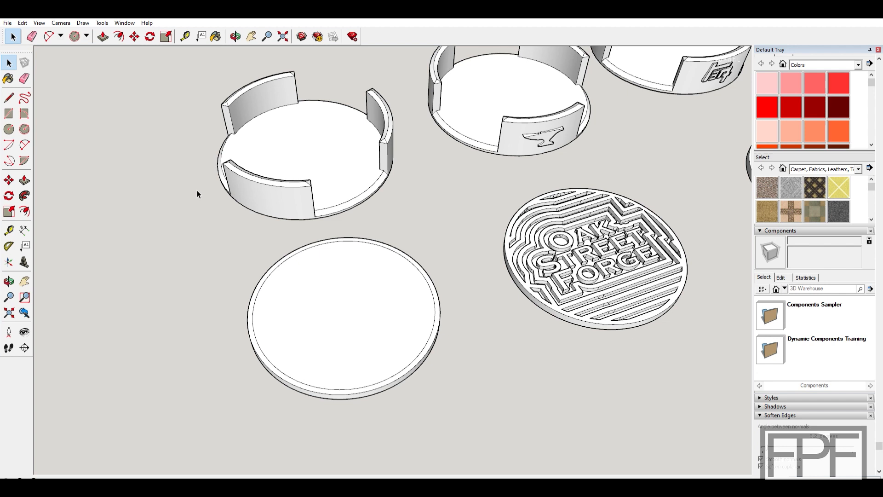
mouse_move(476, 214)
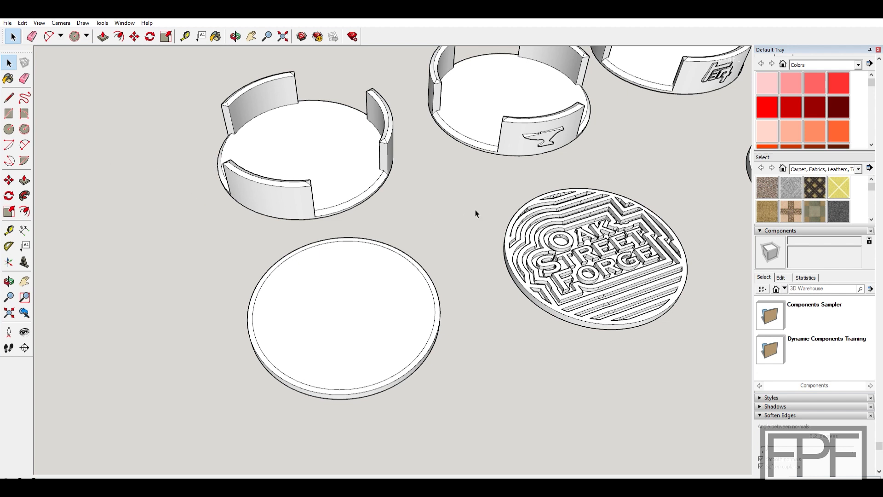
mouse_move(684, 184)
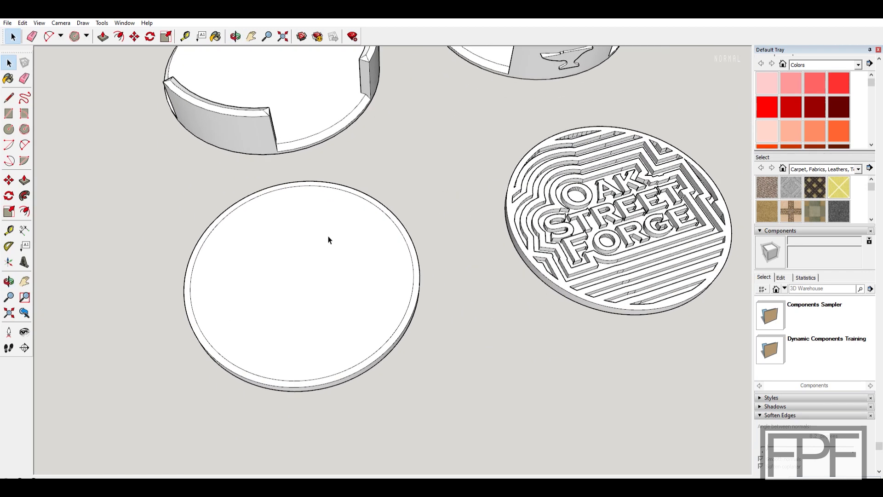
mouse_move(25, 129)
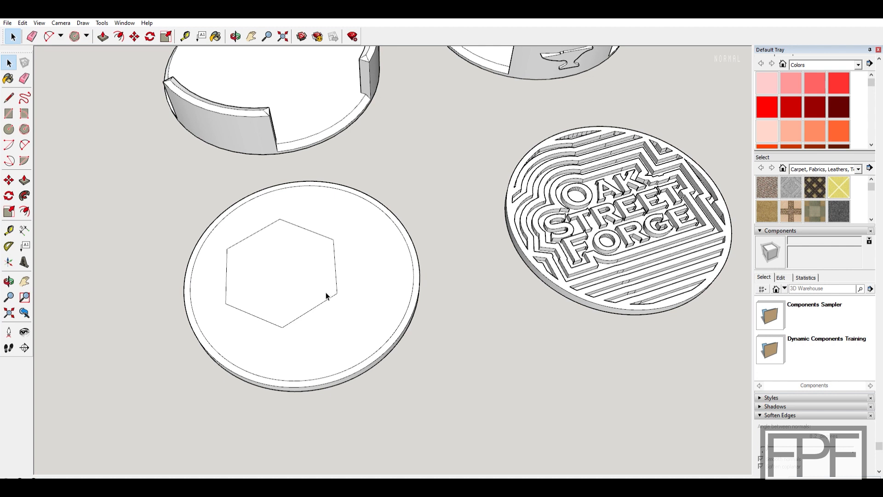
mouse_move(309, 242)
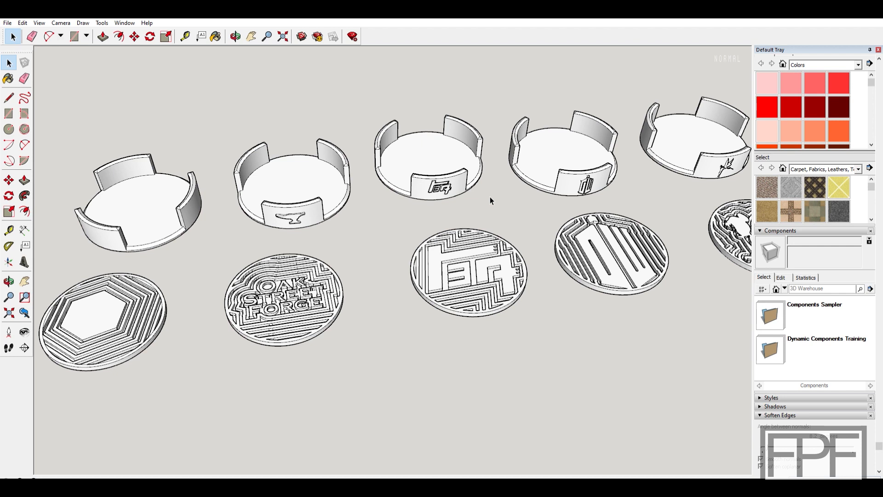
mouse_move(550, 200)
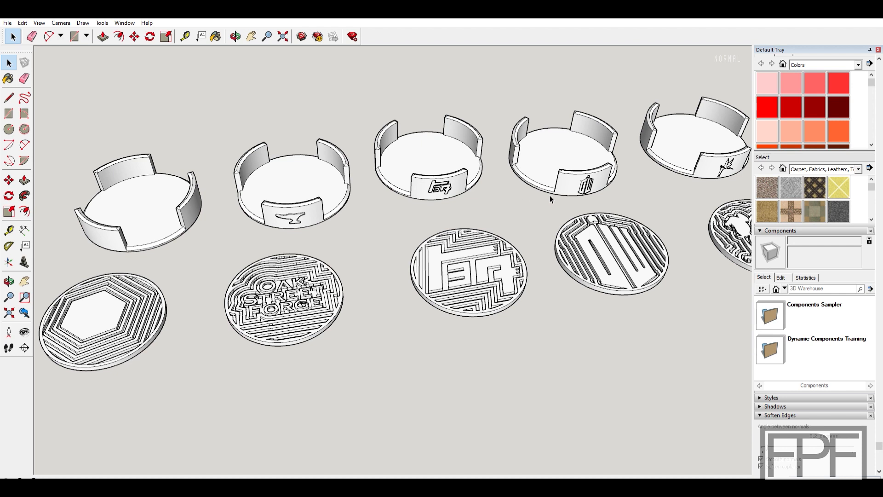